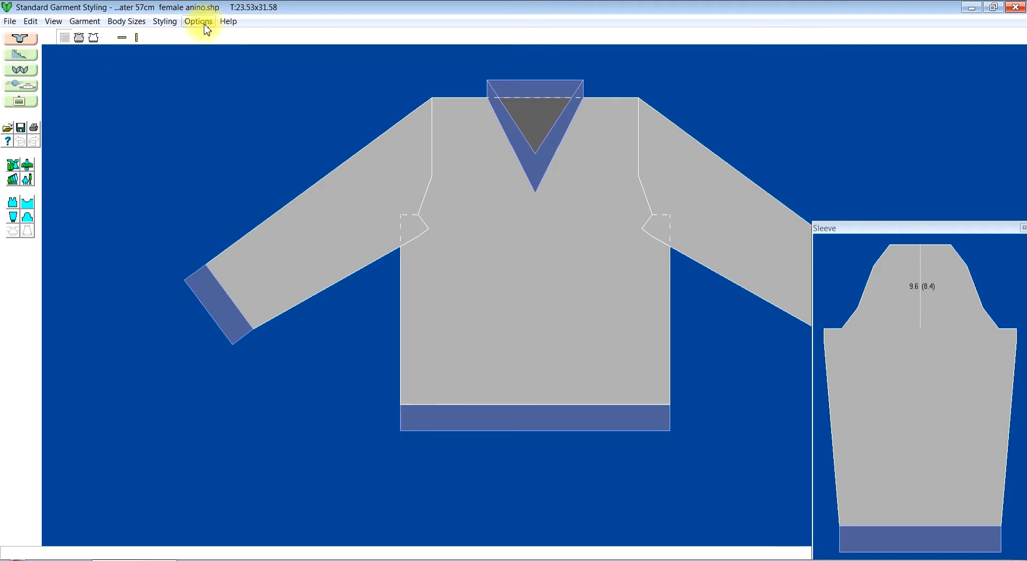
Confirm centimetres as the measurement unit in the Options settings.
click(198, 21)
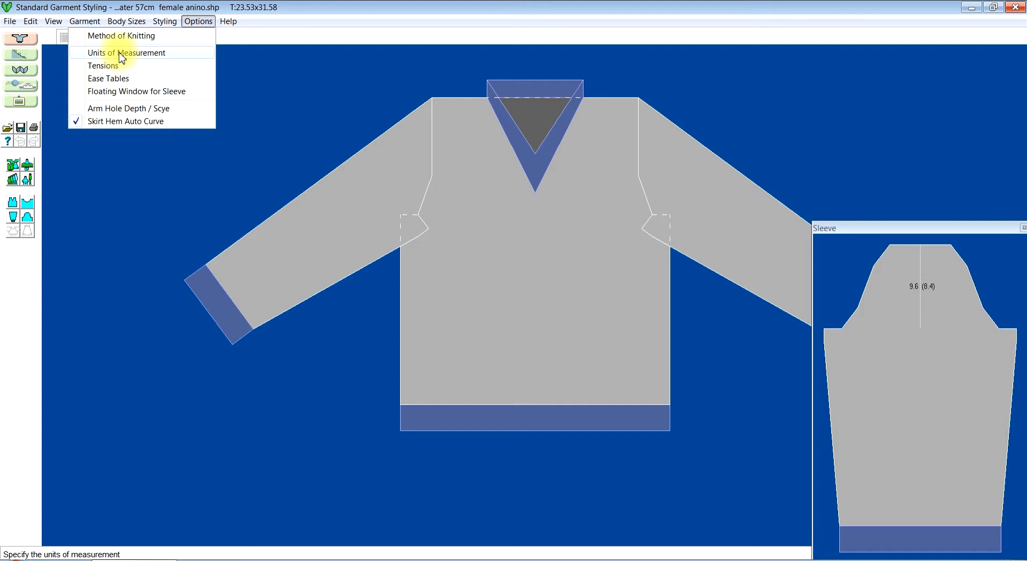
click(125, 53)
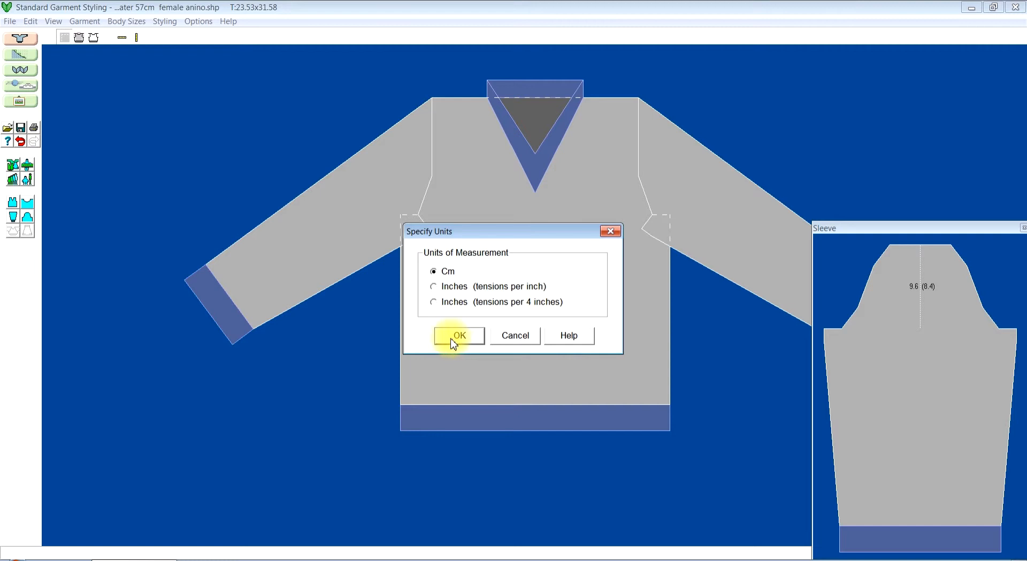
click(459, 335)
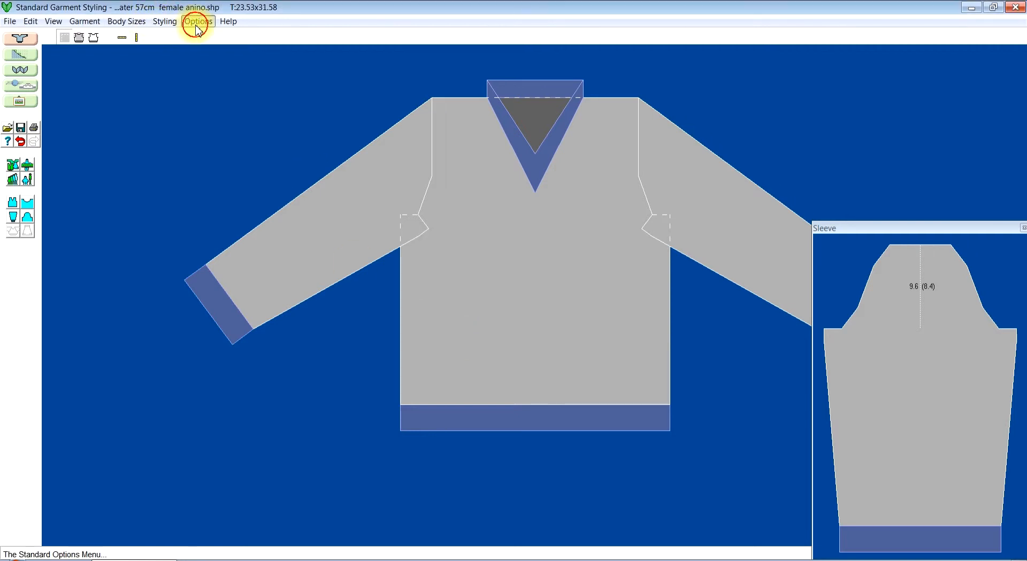
Enter tension readings 13, 13 and 13.2 for main and welt, giving 30.30 sts by 44.44 rows.
click(198, 21)
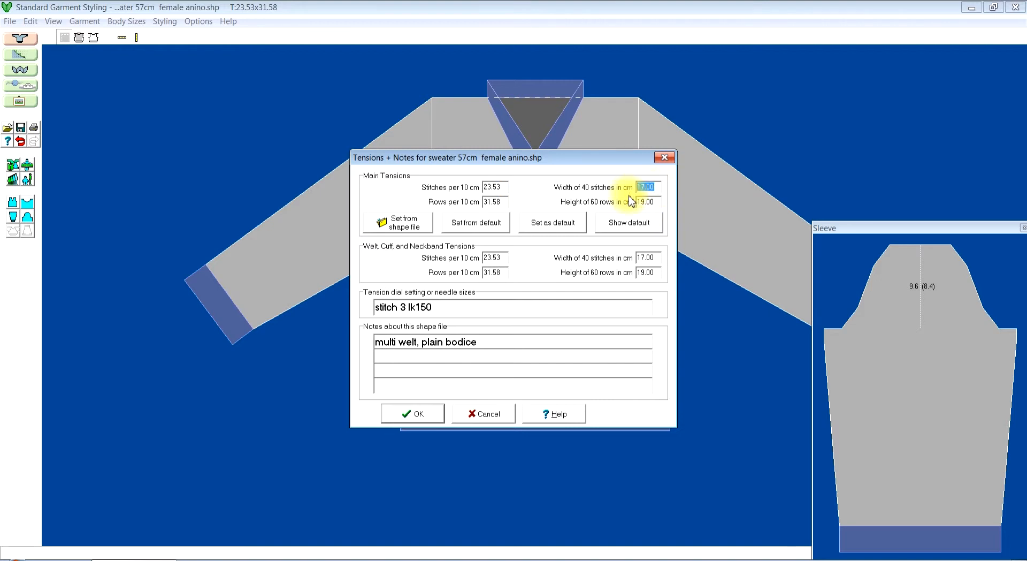
text(13)
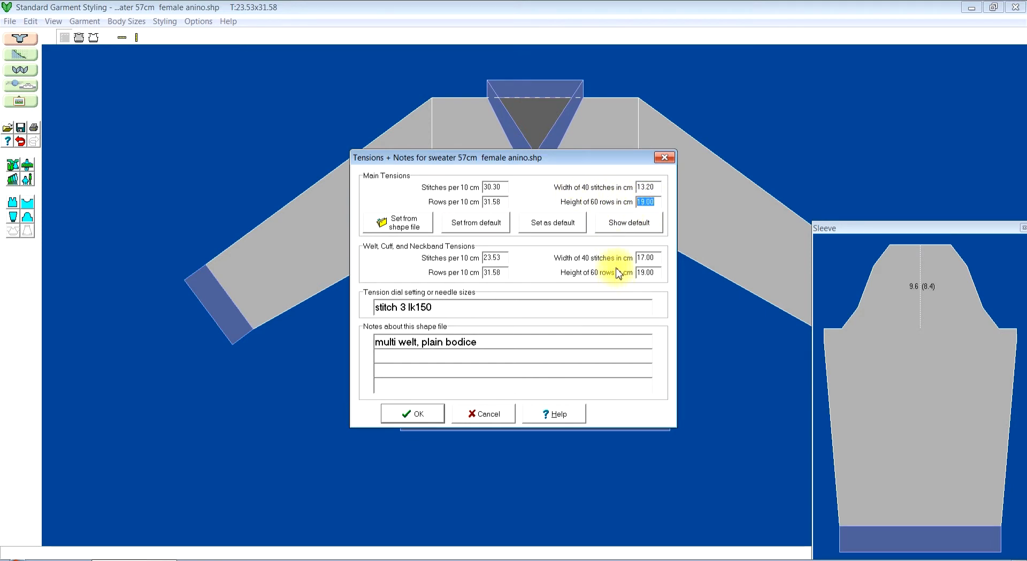
text(13.5)
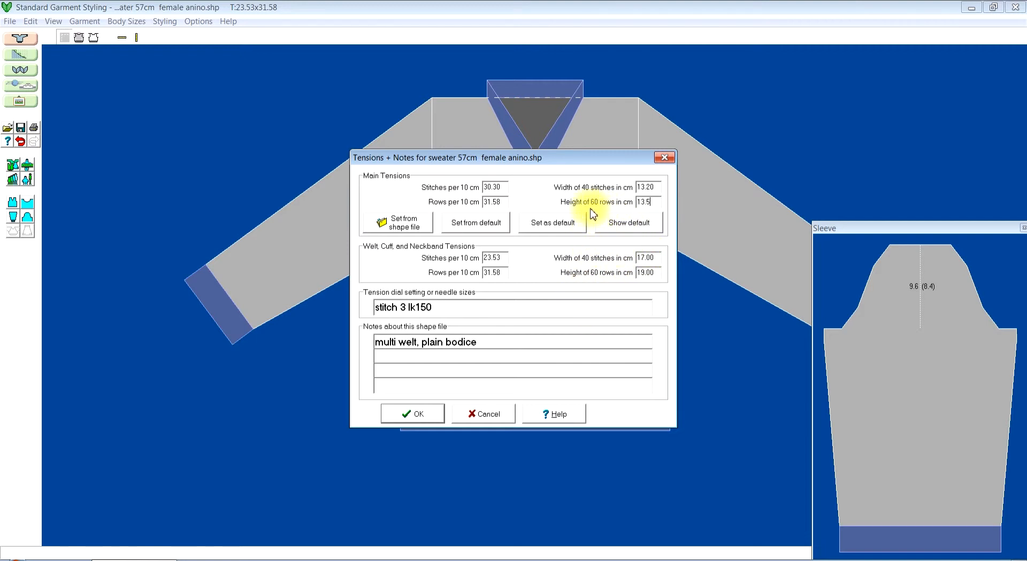
mouse_move(560, 254)
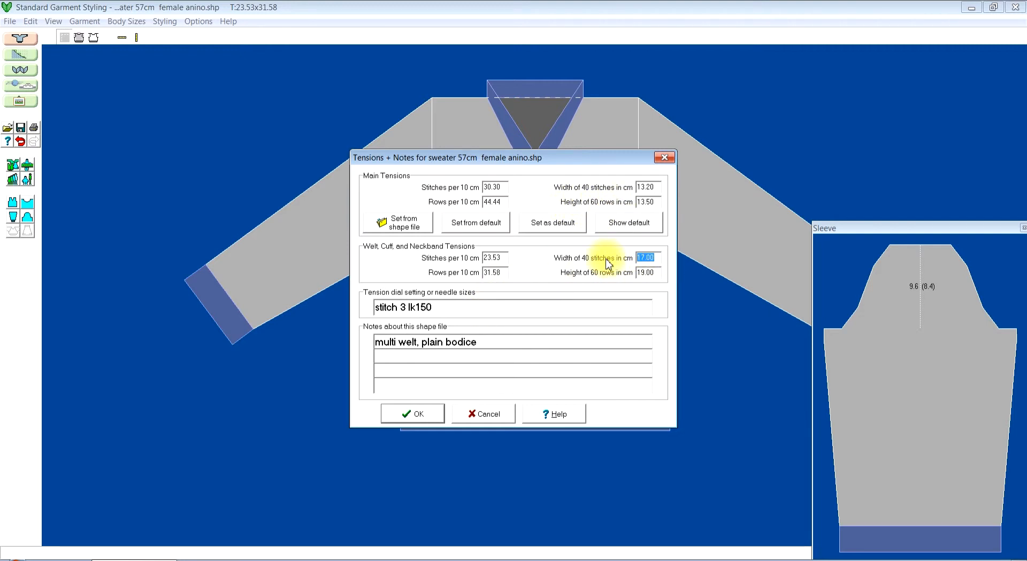
text(13.2)
click(648, 272)
text(13.5)
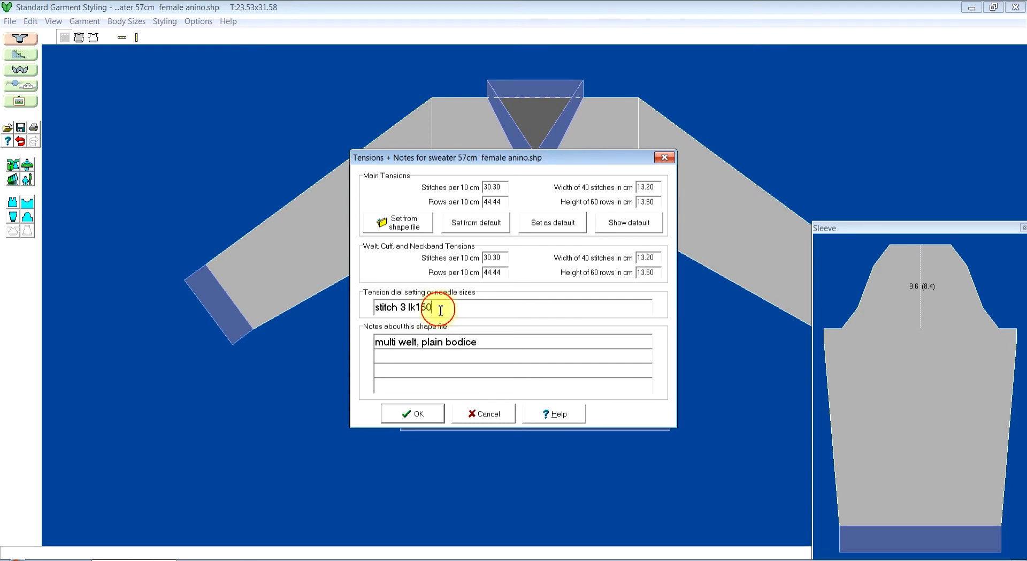
Replace the old lk150 tension note with 'stitch 8 sk280' and accept the tensions.
double_click(416, 307)
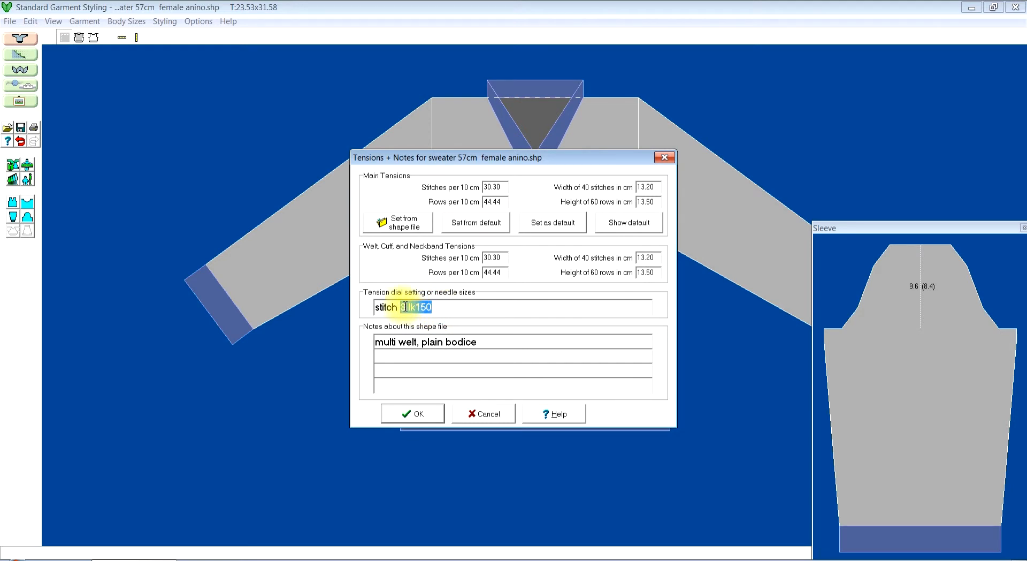
key(Delete)
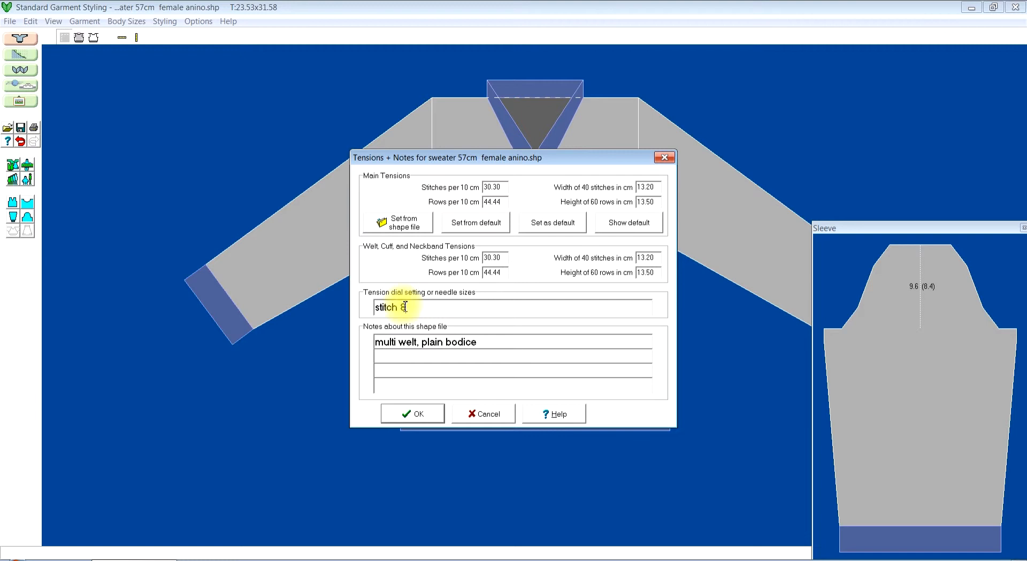
text(sk)
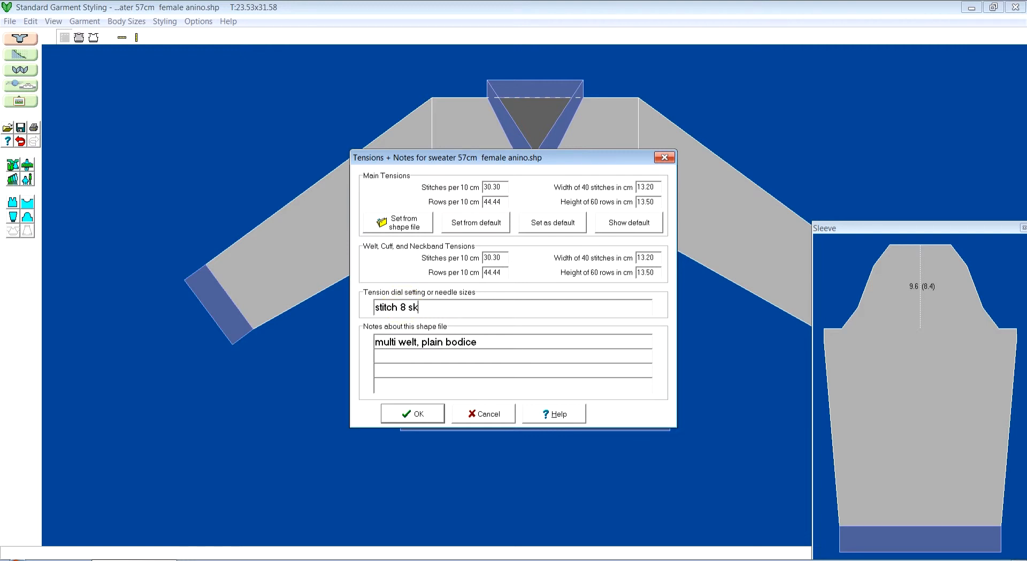
text(280)
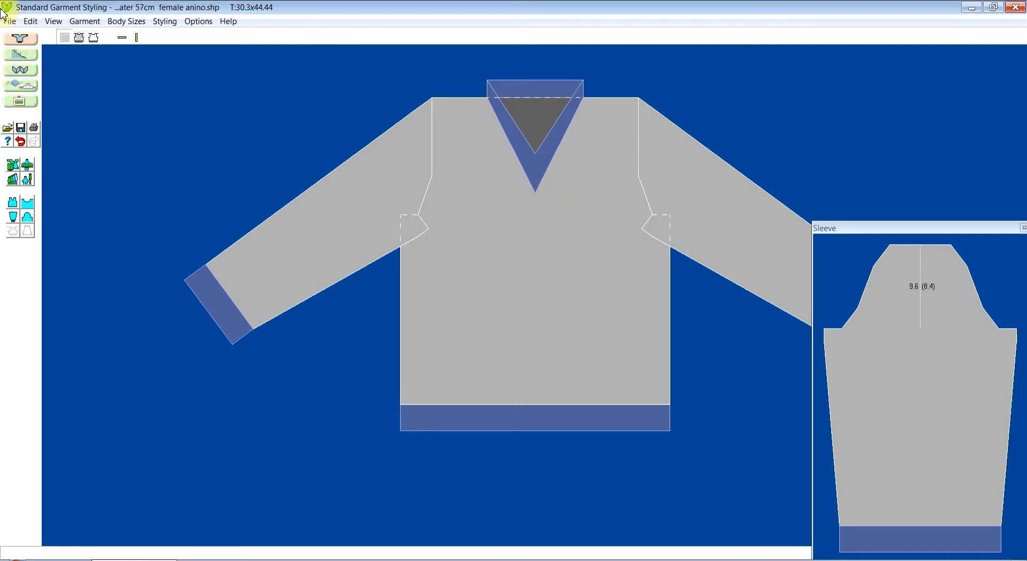
Save the shape as a new file 'sweater 57cm female anino sk280'.
click(9, 21)
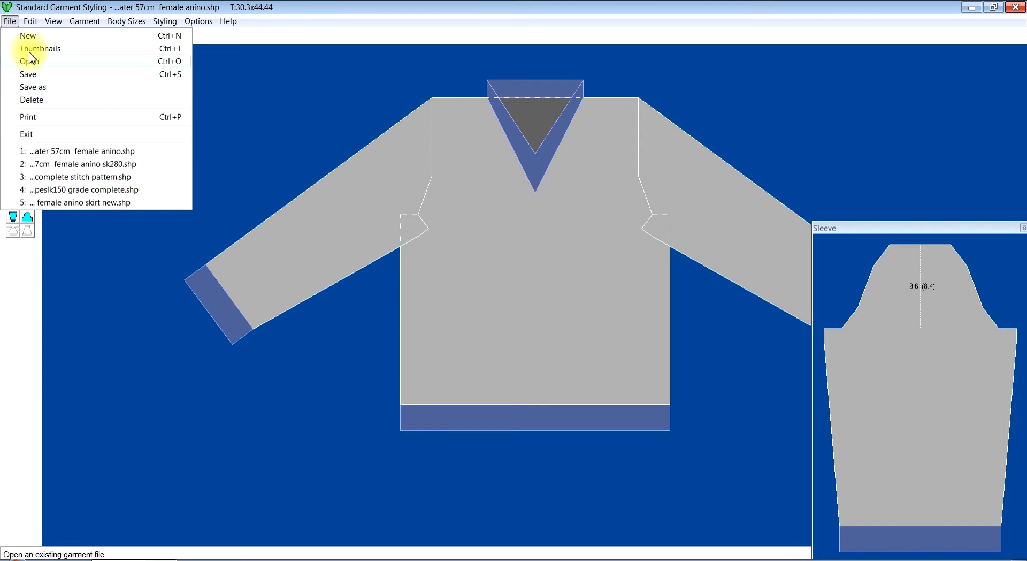
click(33, 87)
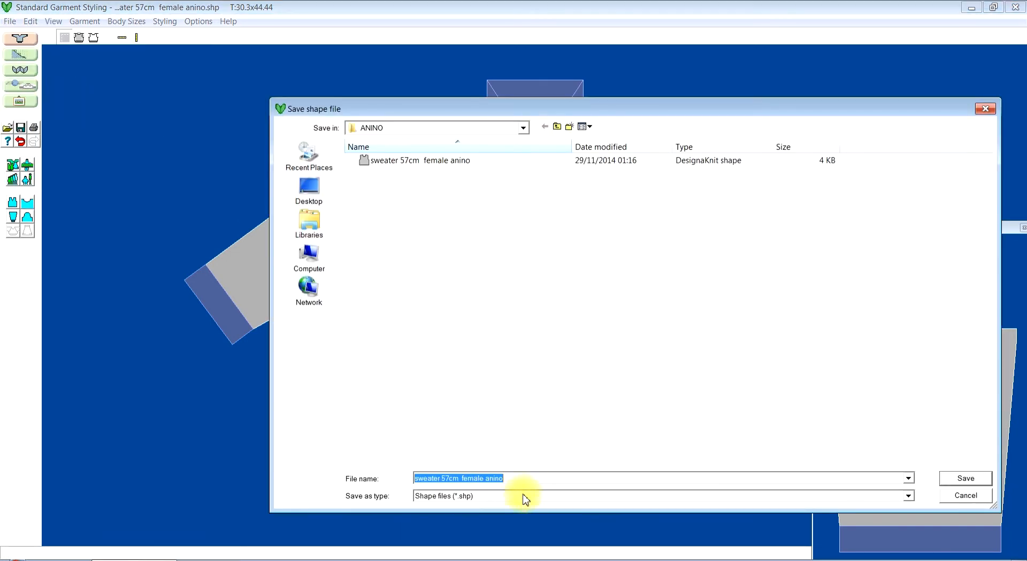
click(526, 478)
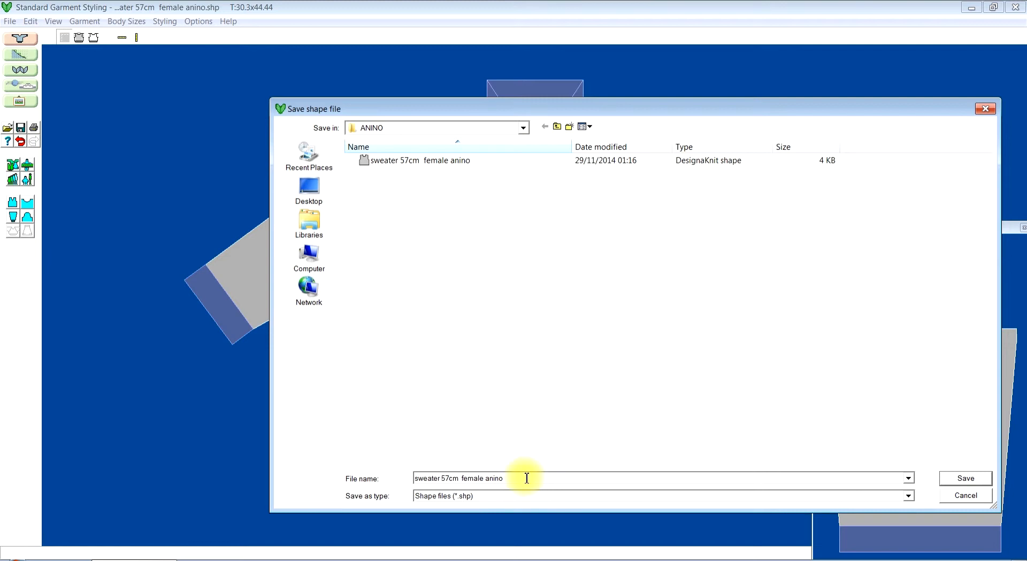
text(sk280)
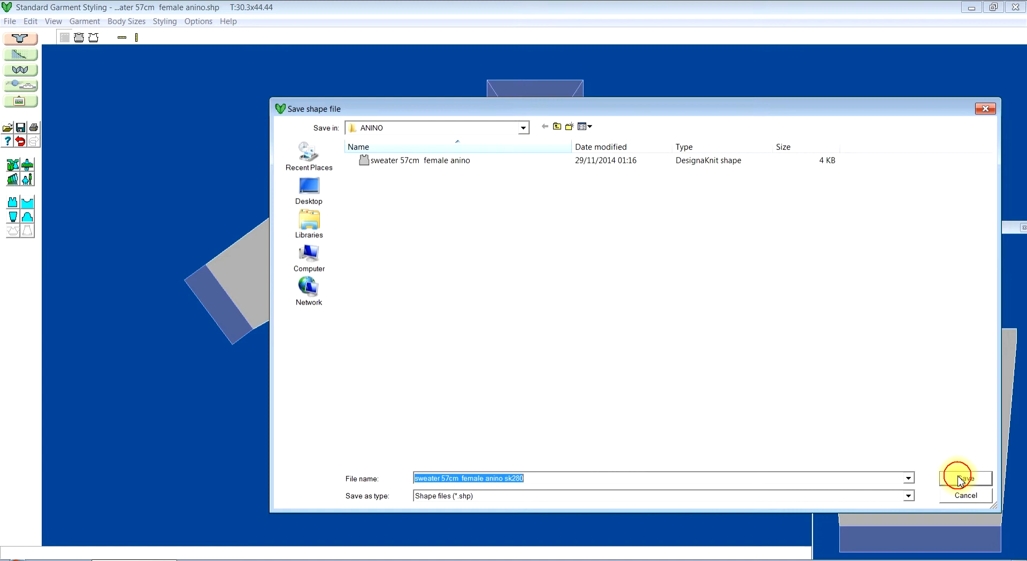
click(966, 478)
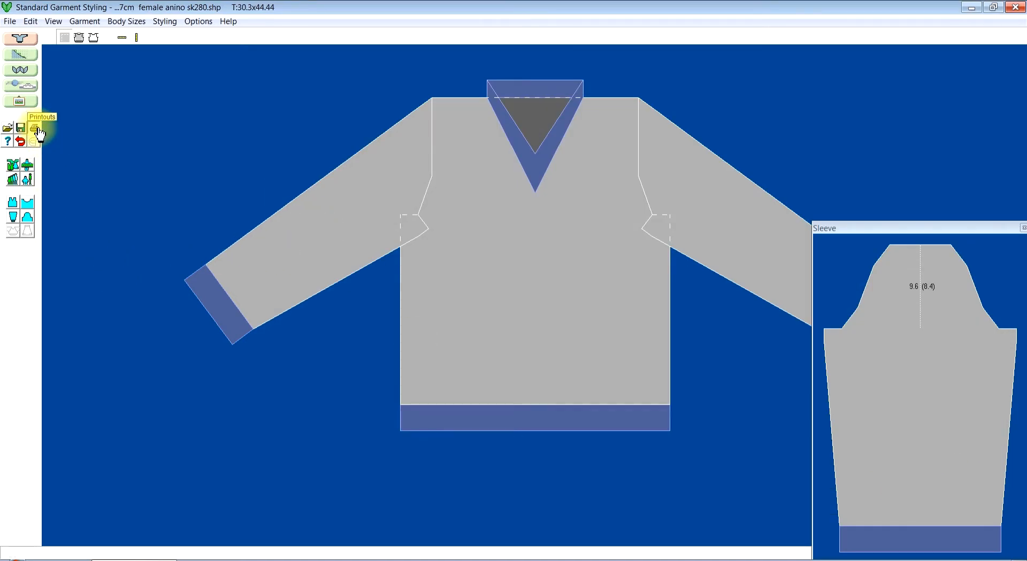
Choose BACK as garment text, accept right start with wrong side facing, then close Page Setup.
click(36, 128)
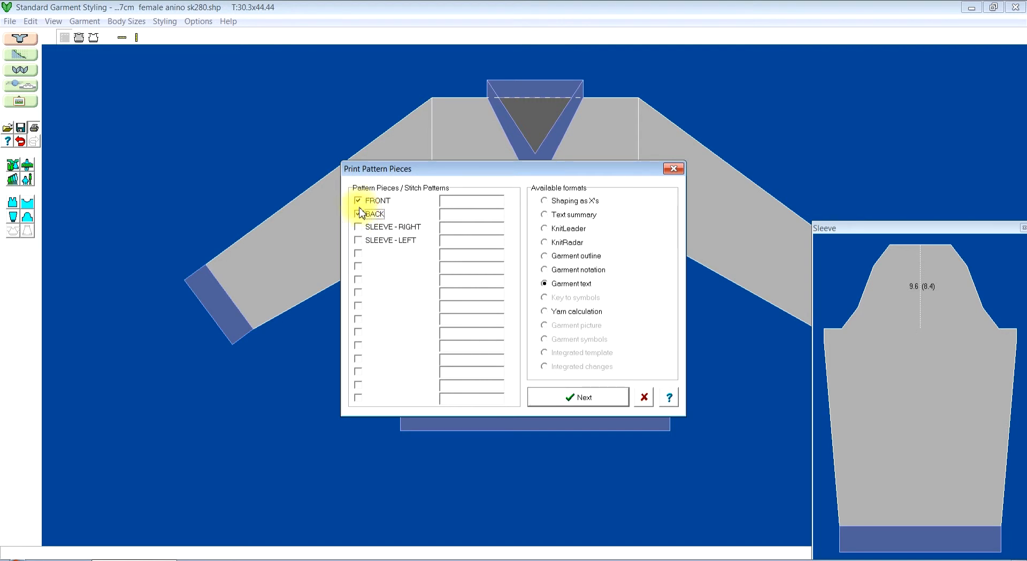
click(359, 213)
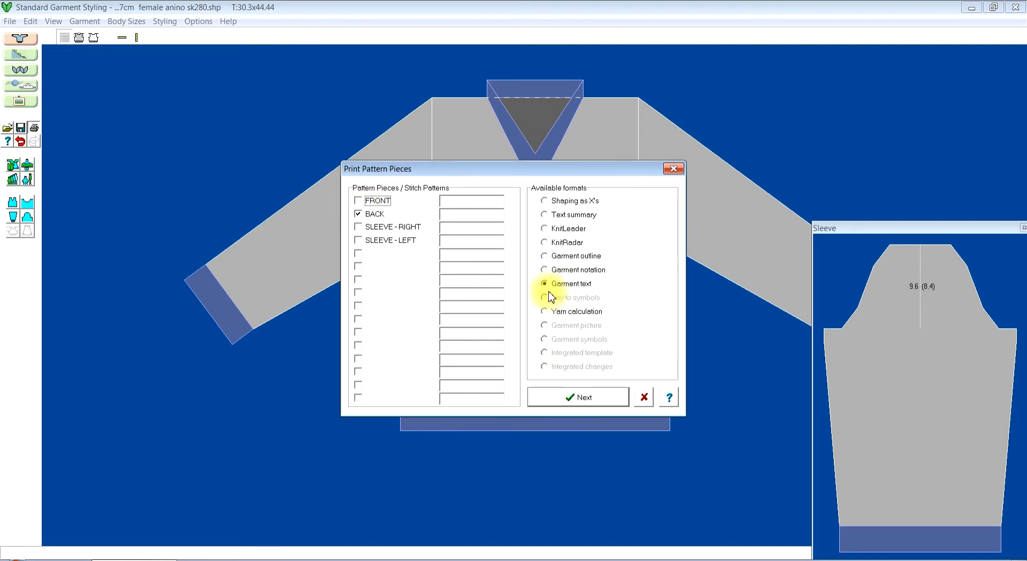
click(578, 397)
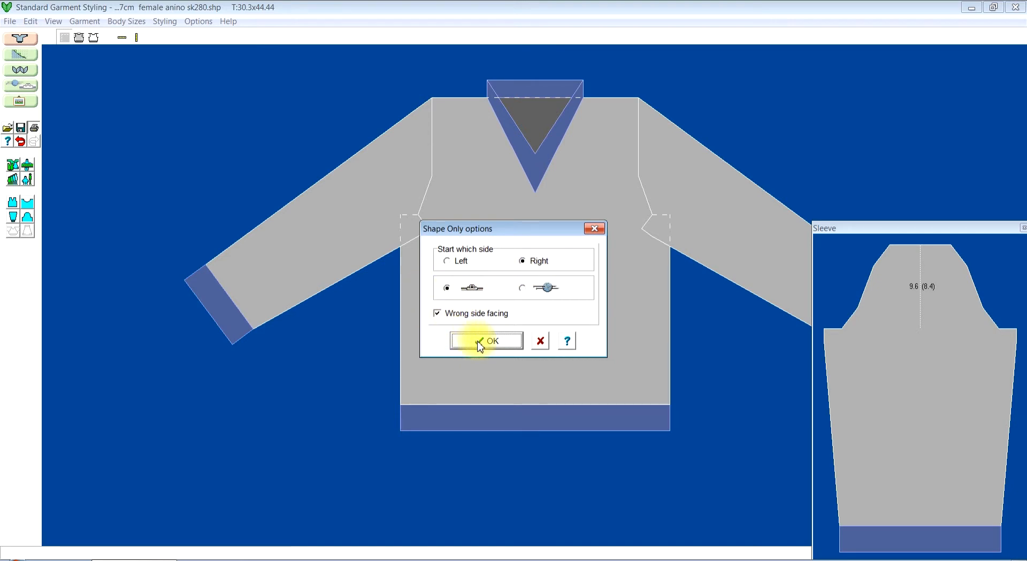
click(485, 341)
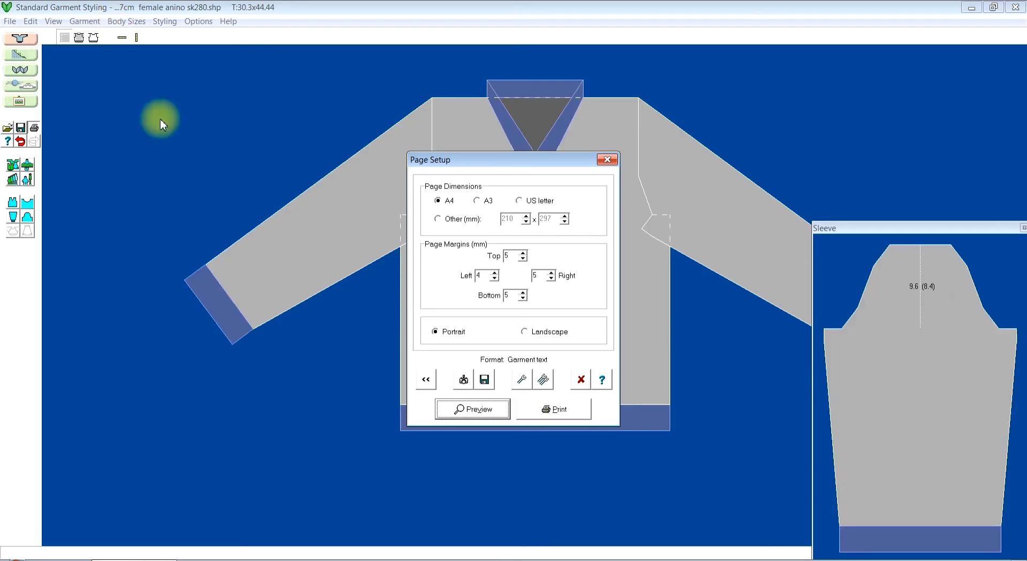
click(605, 159)
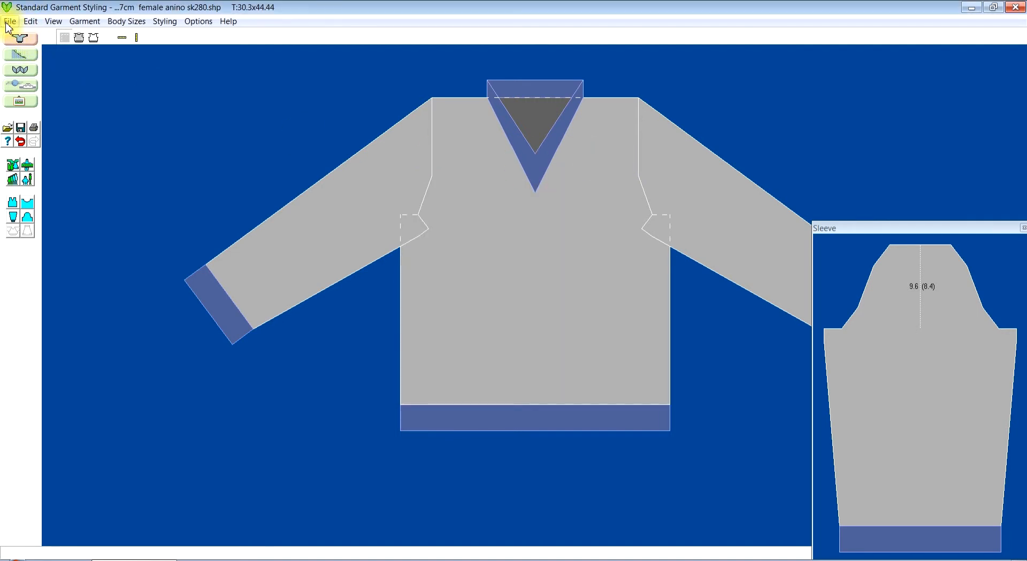
click(9, 21)
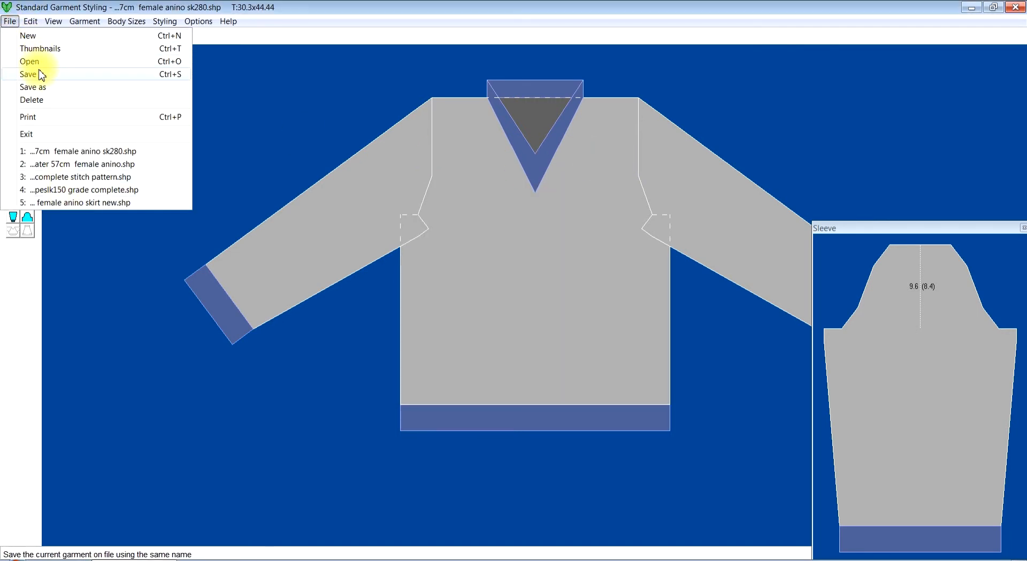
mouse_move(32, 99)
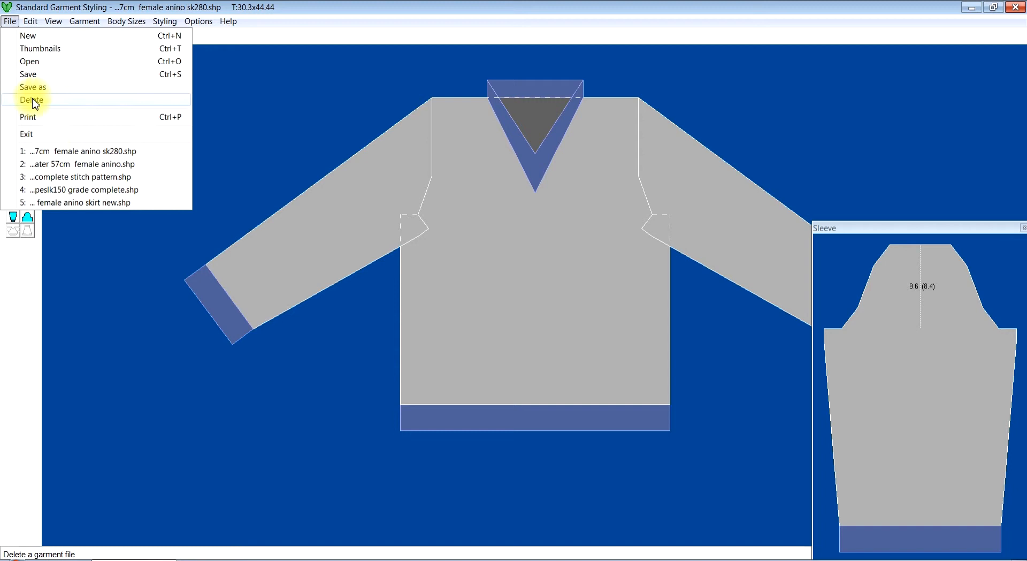
mouse_move(62, 164)
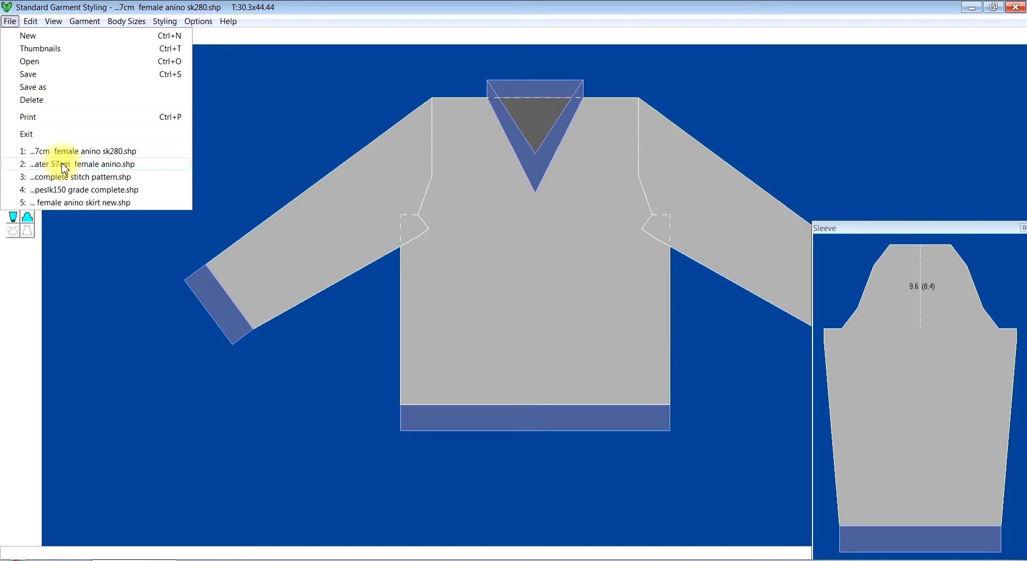
click(198, 21)
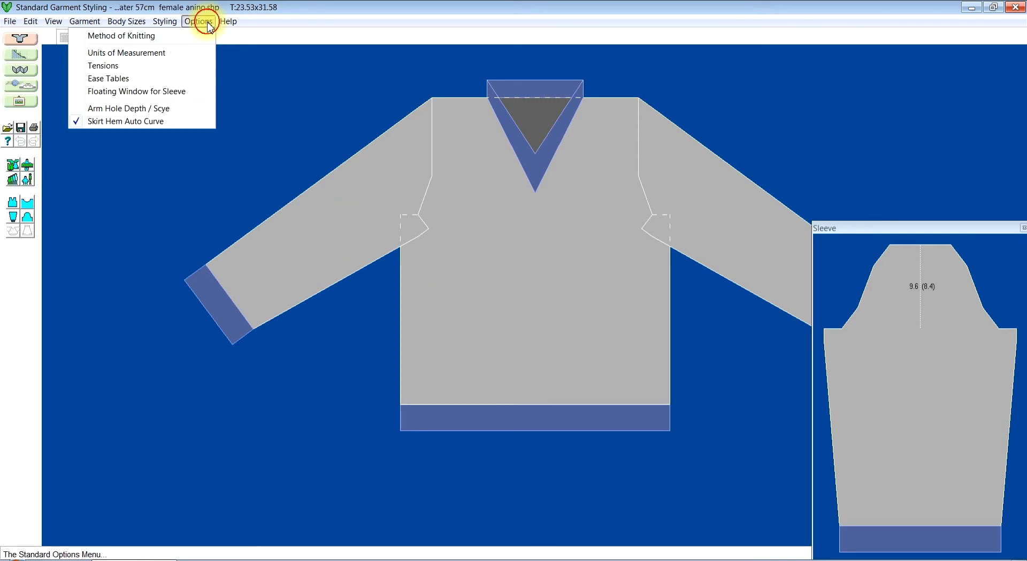
click(126, 52)
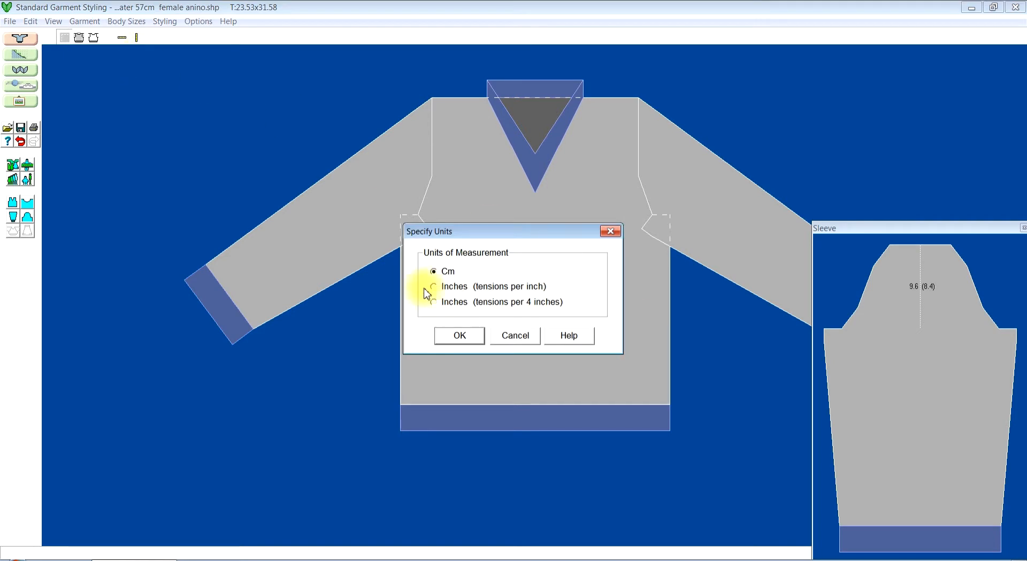
mouse_move(587, 257)
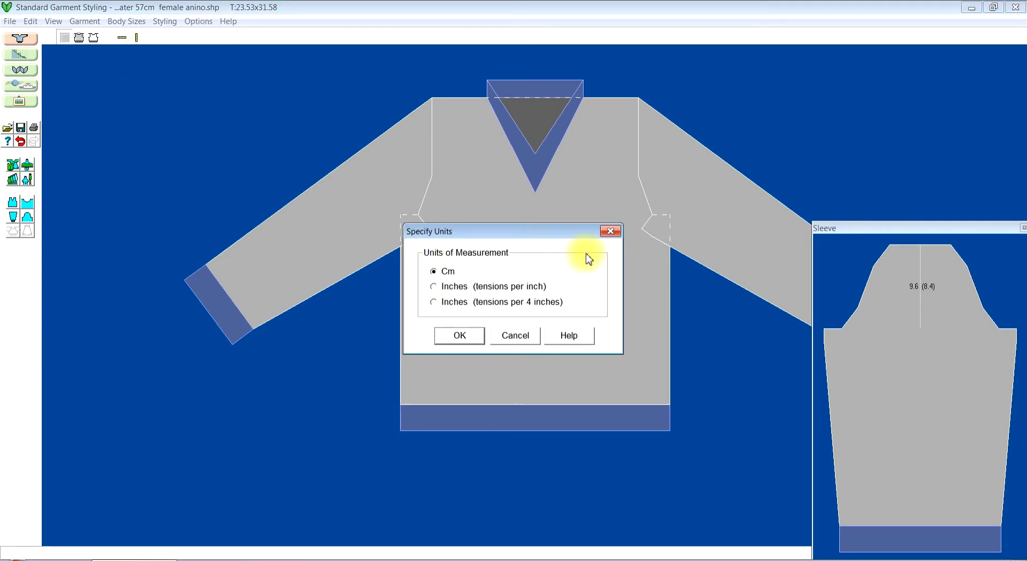
click(198, 21)
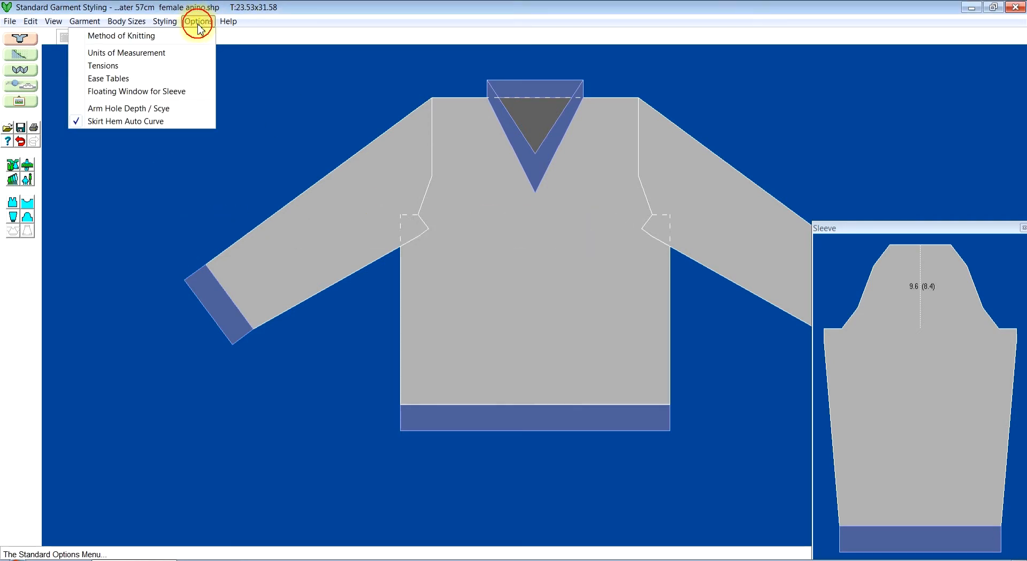
click(102, 65)
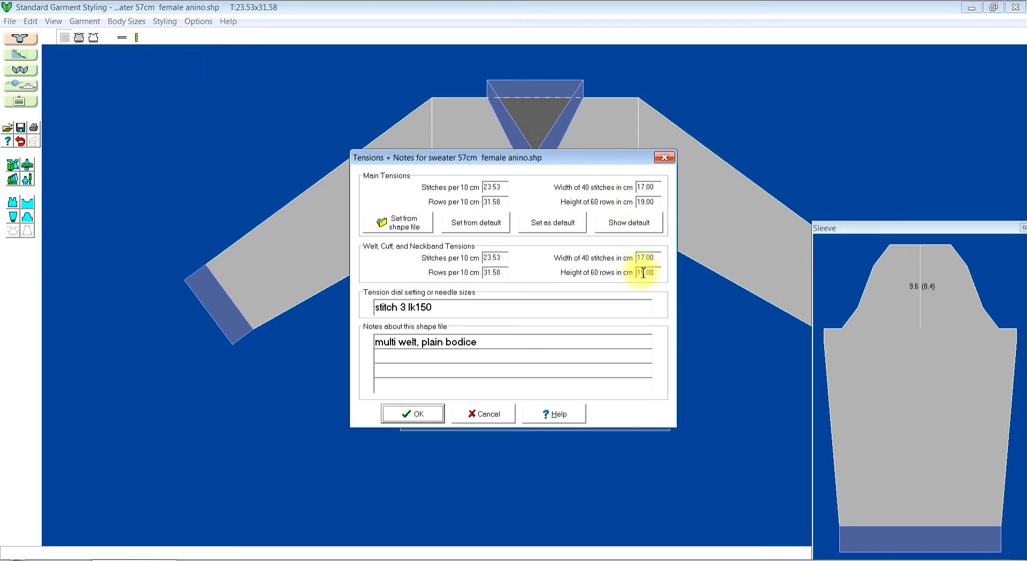
click(412, 412)
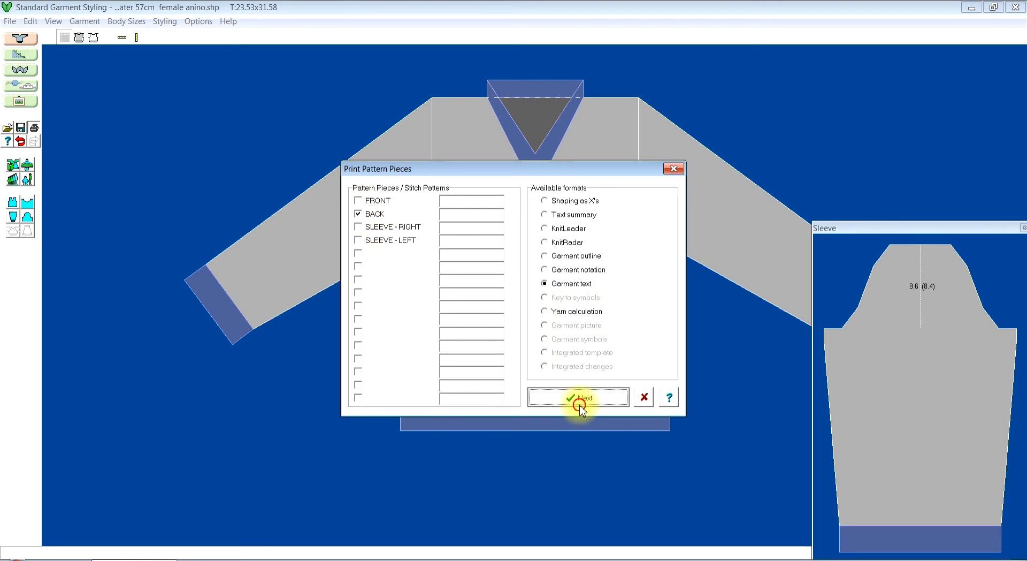
Preview the BACK garment text starting right with wrong side facing (cast on 72 sts, row 111).
click(578, 397)
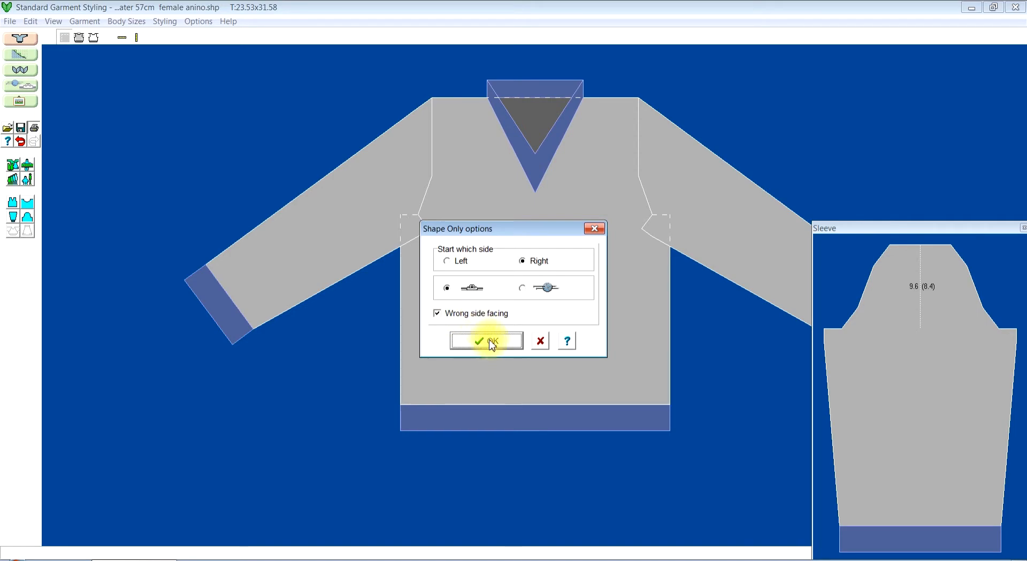
click(486, 341)
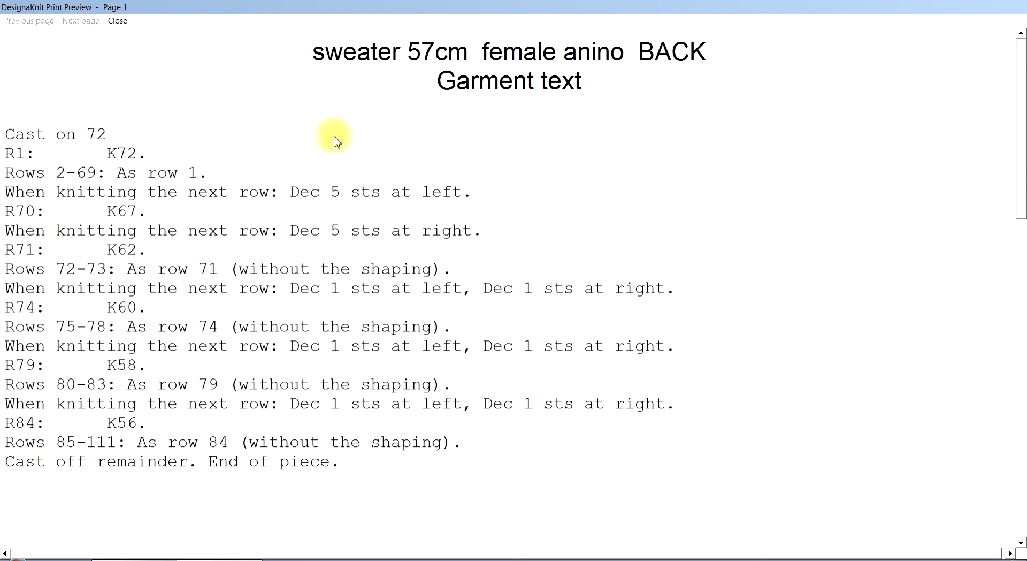
mouse_move(61, 131)
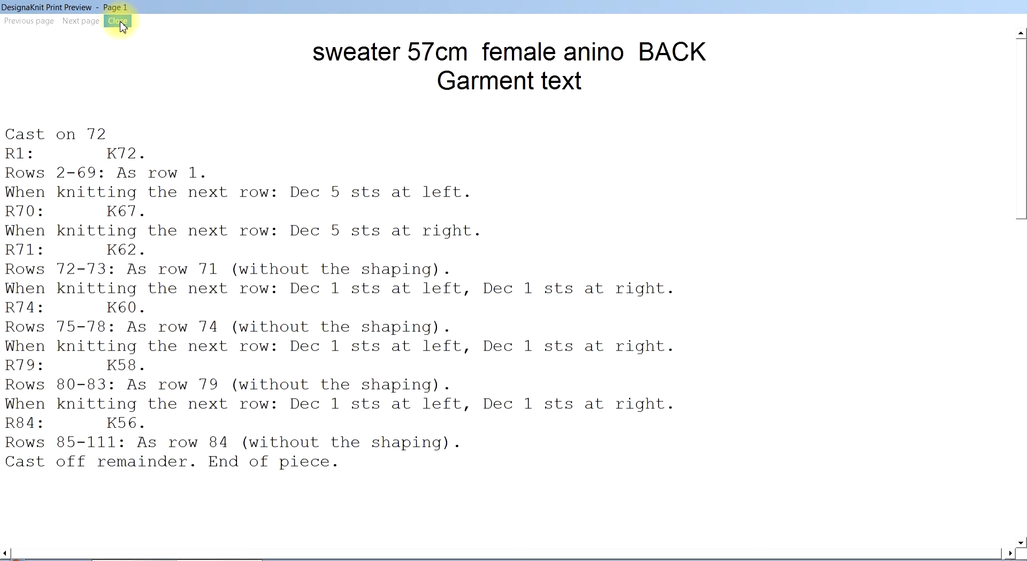
Close the garment text print preview to return to the sweater shape.
click(119, 20)
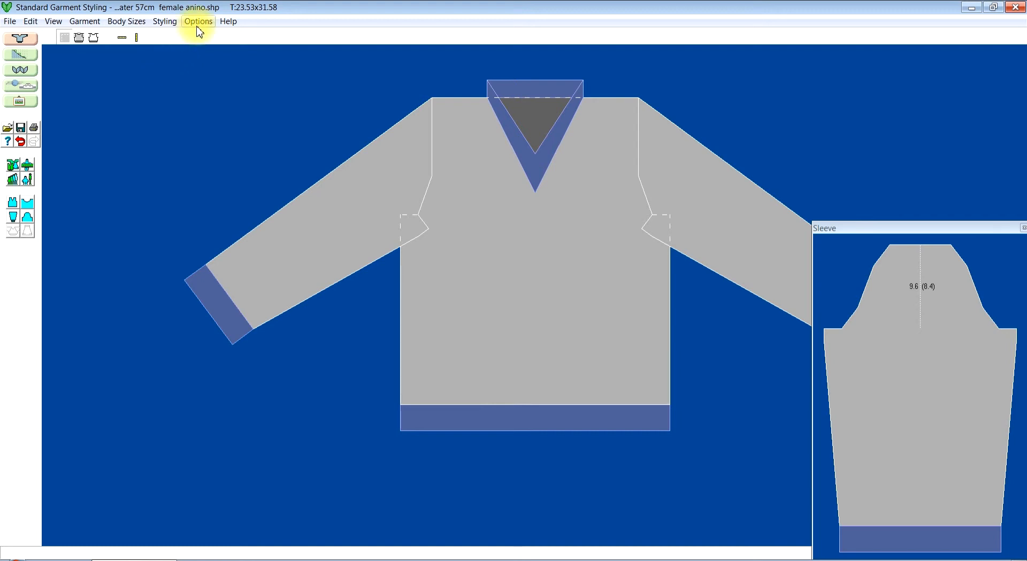
Accept flat-bed Method of Knitting and select Silver Reed LK150 as the machine.
click(228, 21)
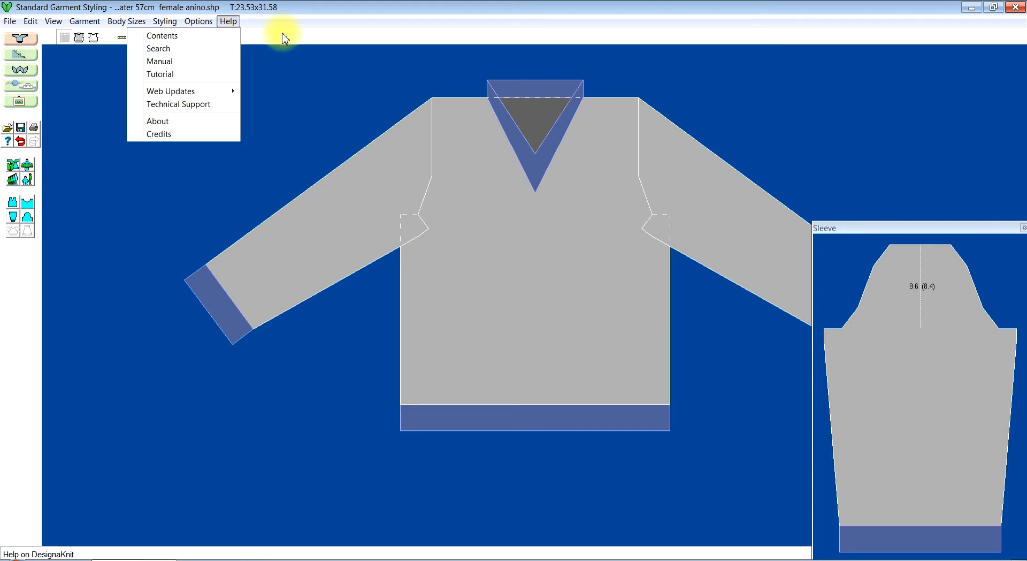
click(198, 21)
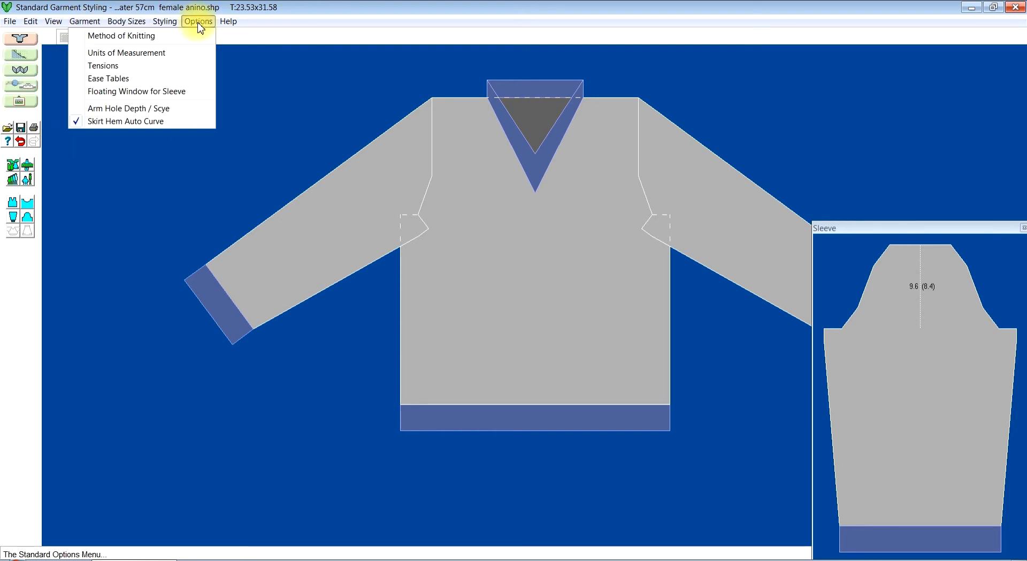
click(121, 36)
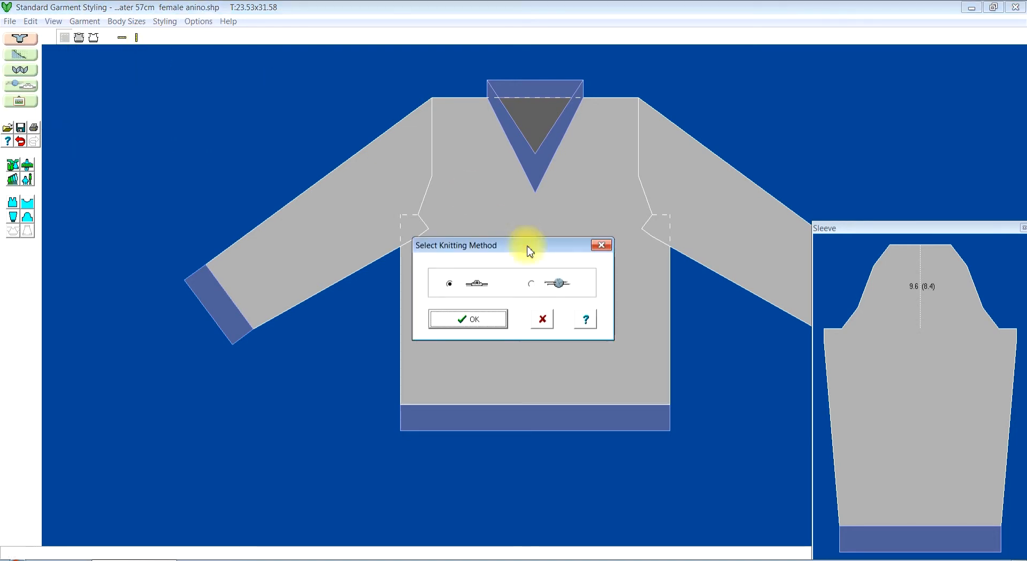
click(468, 319)
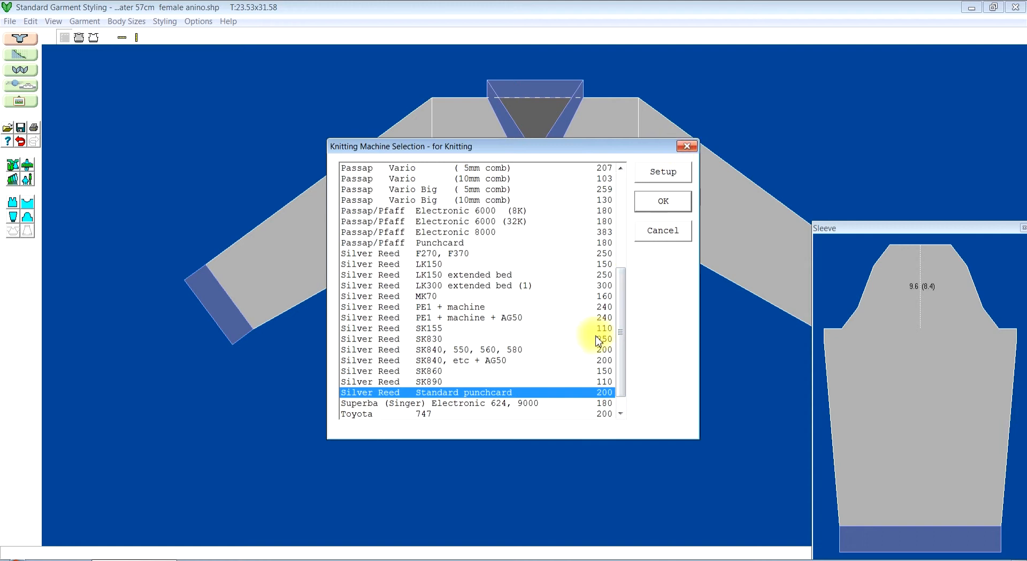
scroll(down, 3)
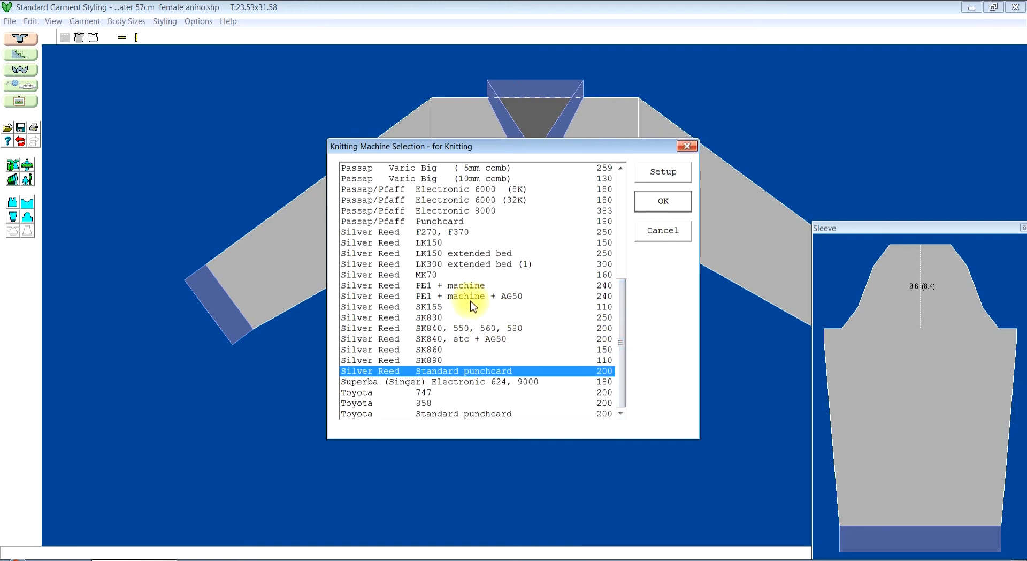
click(429, 243)
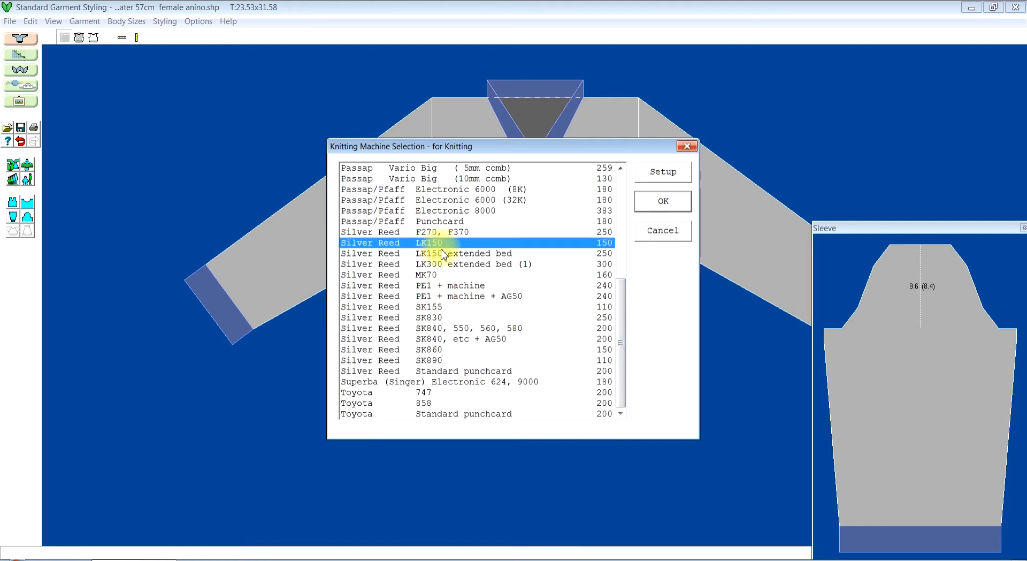
click(662, 201)
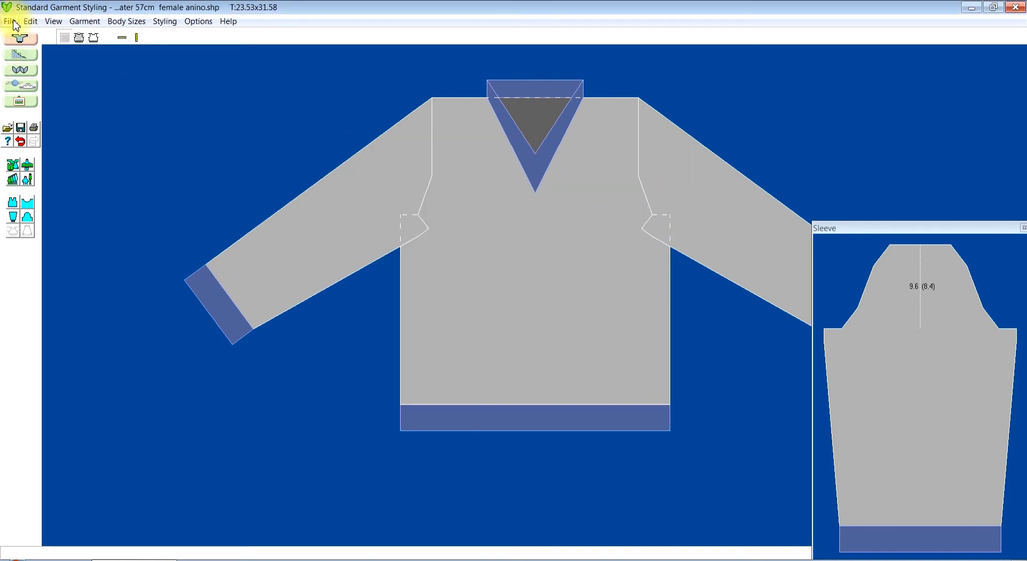
mouse_move(18, 128)
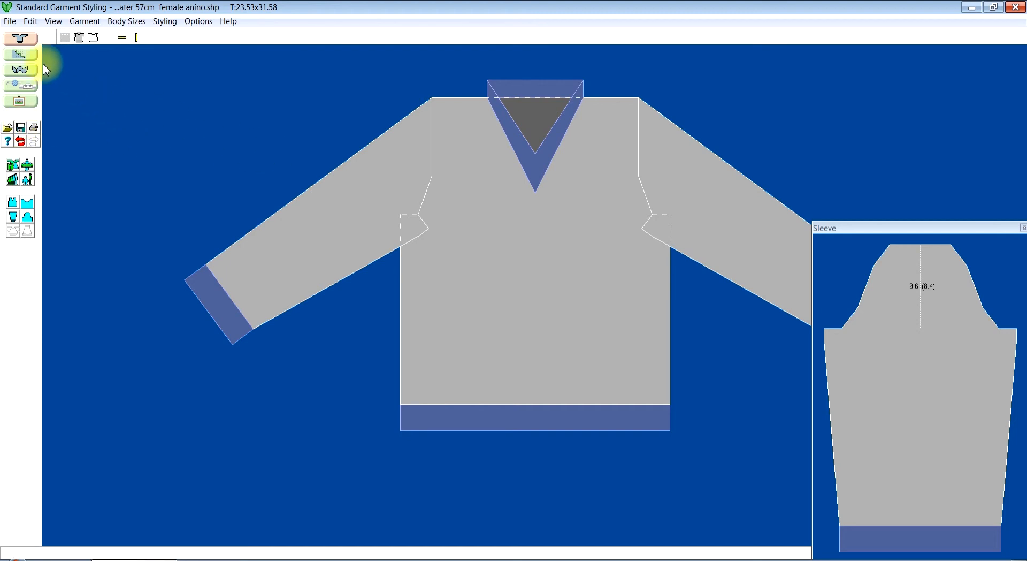
Reopen the sk280 sweater shape file from the File menu.
click(10, 21)
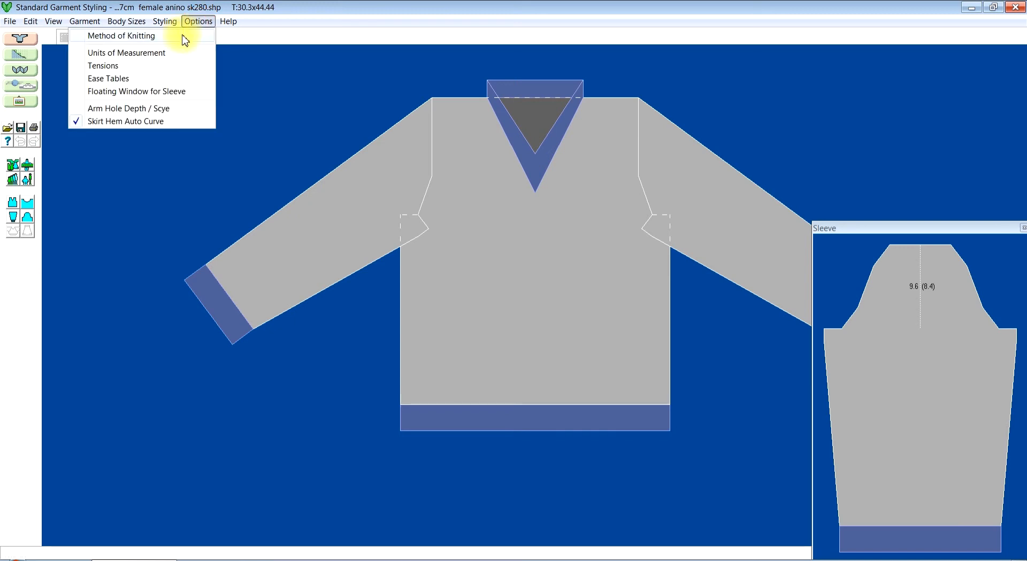
Select Silver Reed Standard punchcard as the knitting machine for the sk280 shape.
click(120, 35)
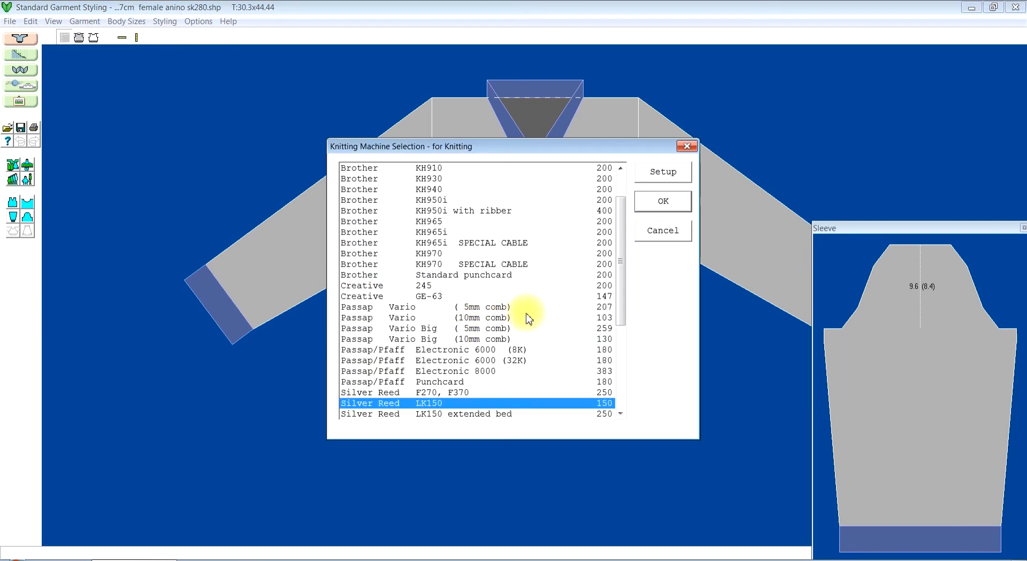
scroll(down, 3)
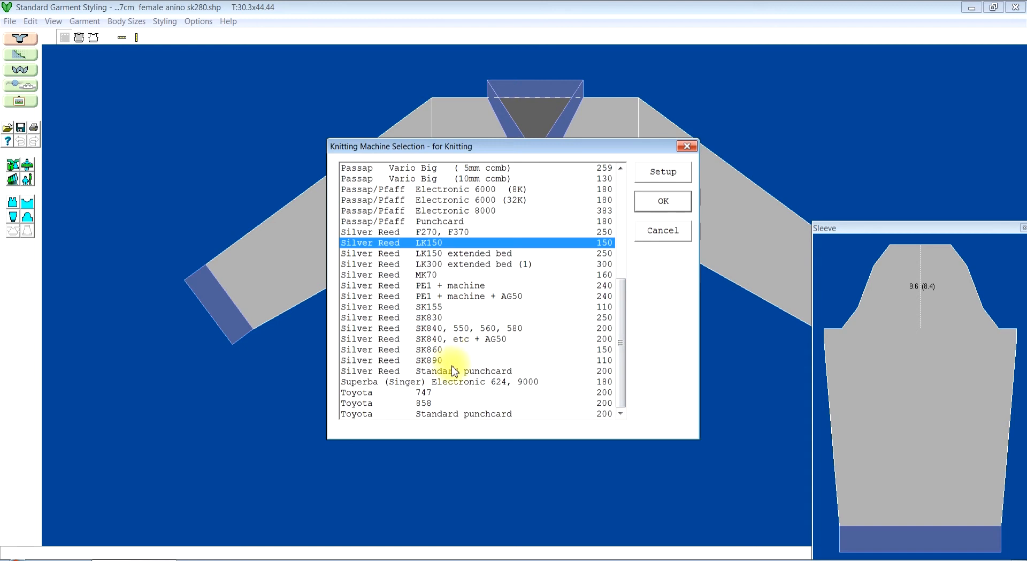
click(458, 371)
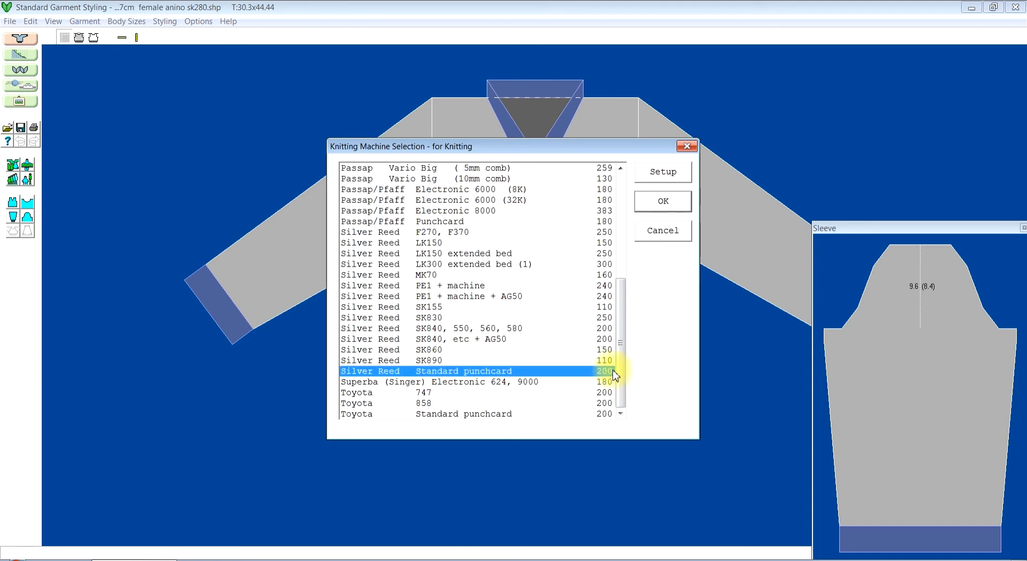
click(663, 201)
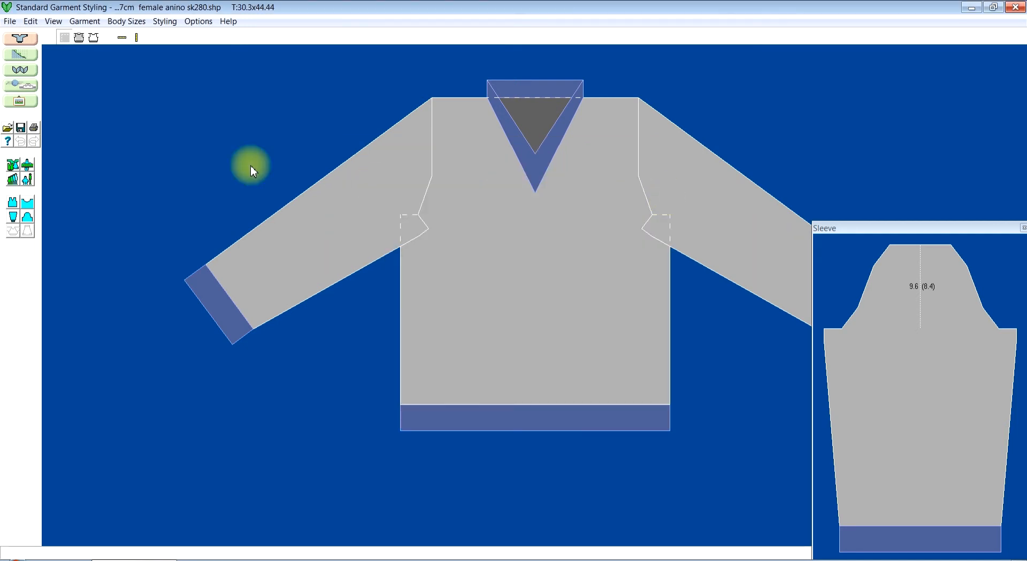
mouse_move(532, 219)
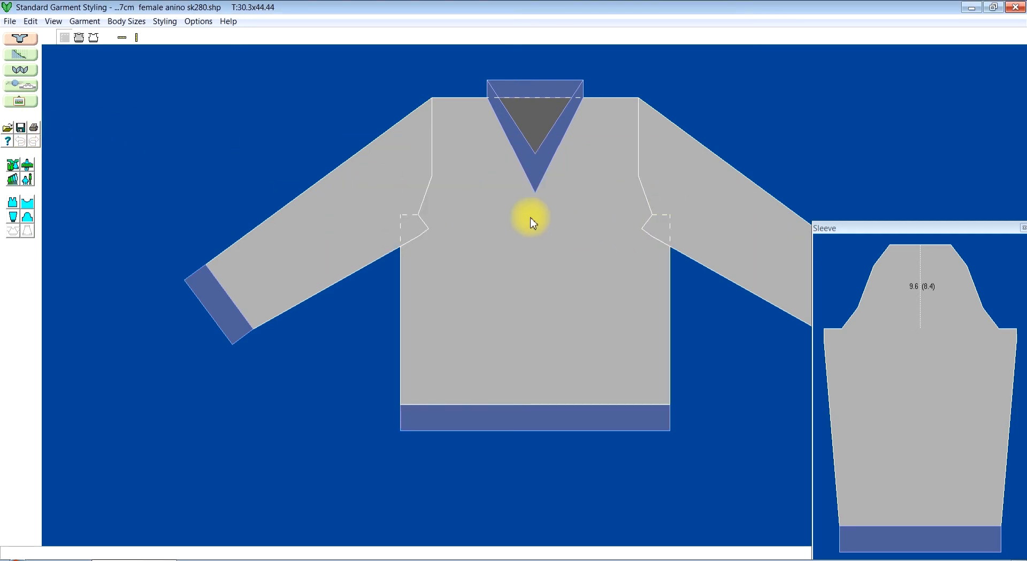
mouse_move(35, 129)
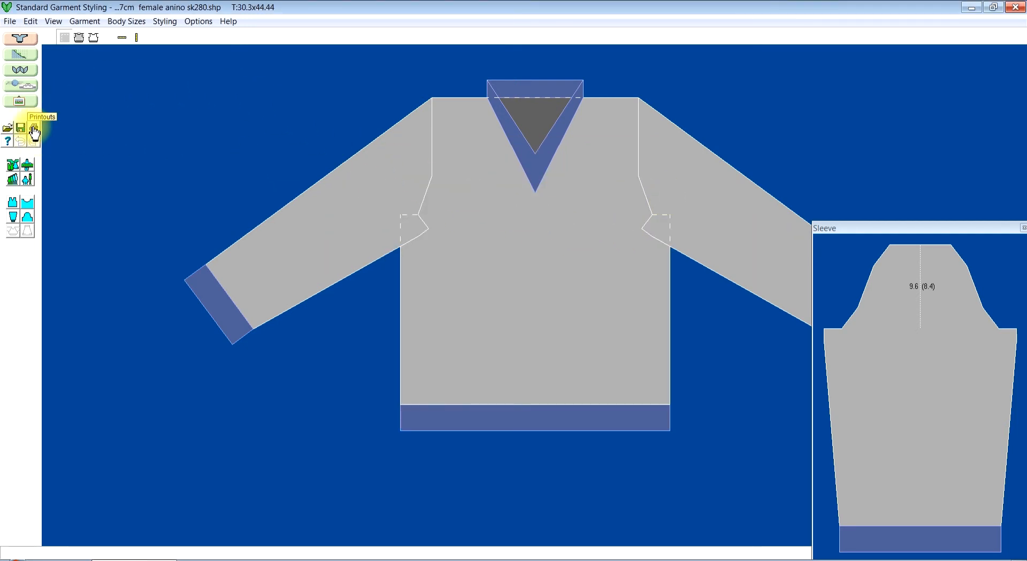